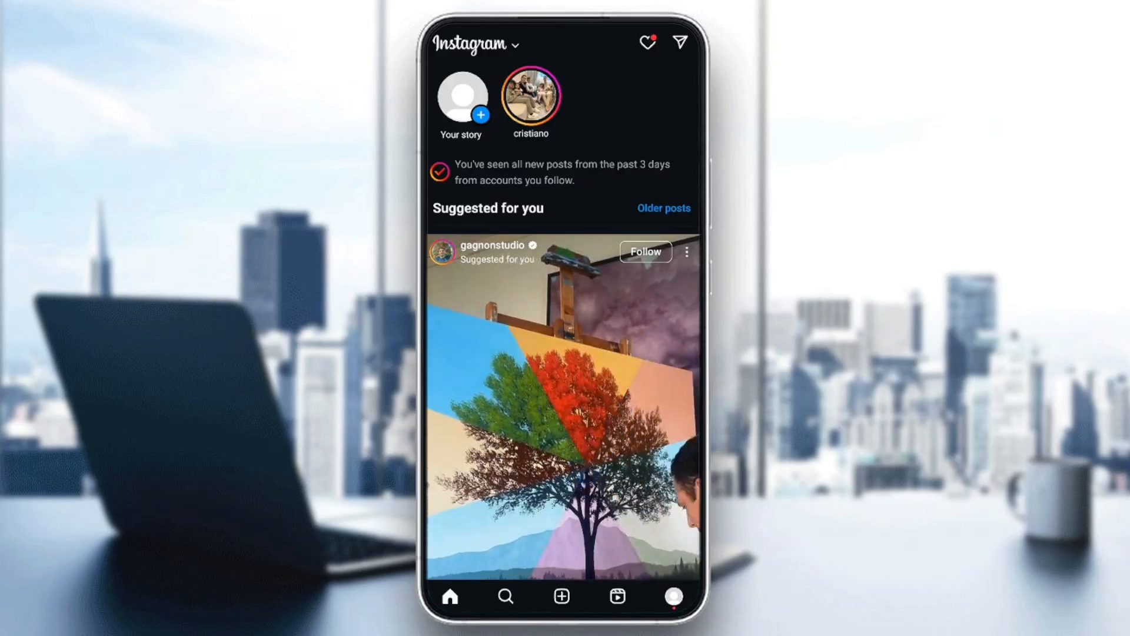
click(674, 596)
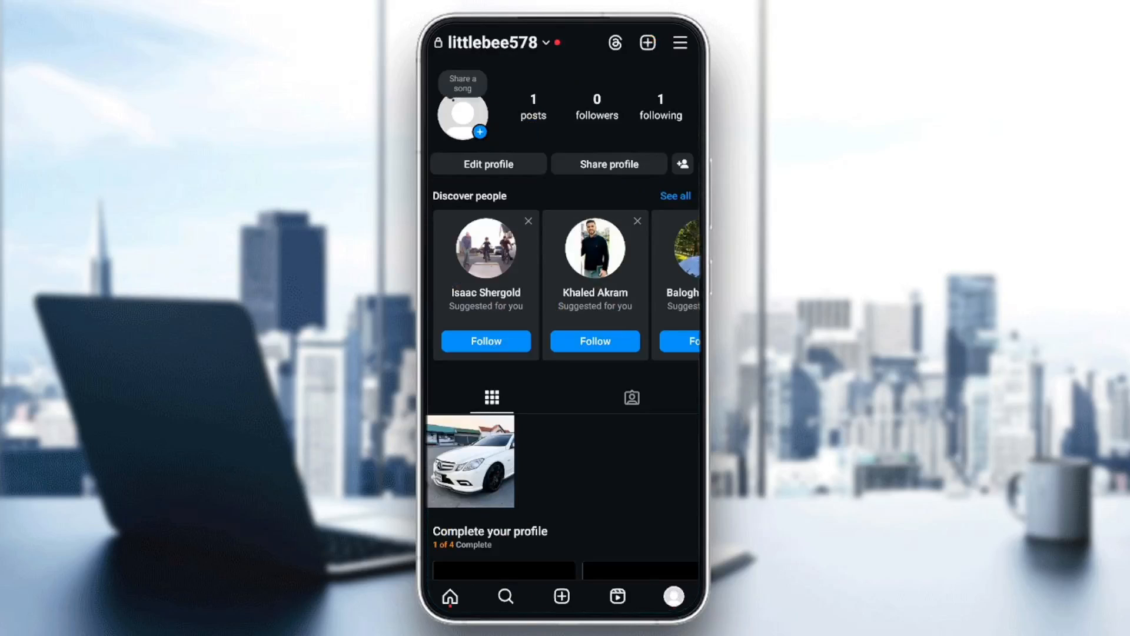
click(449, 596)
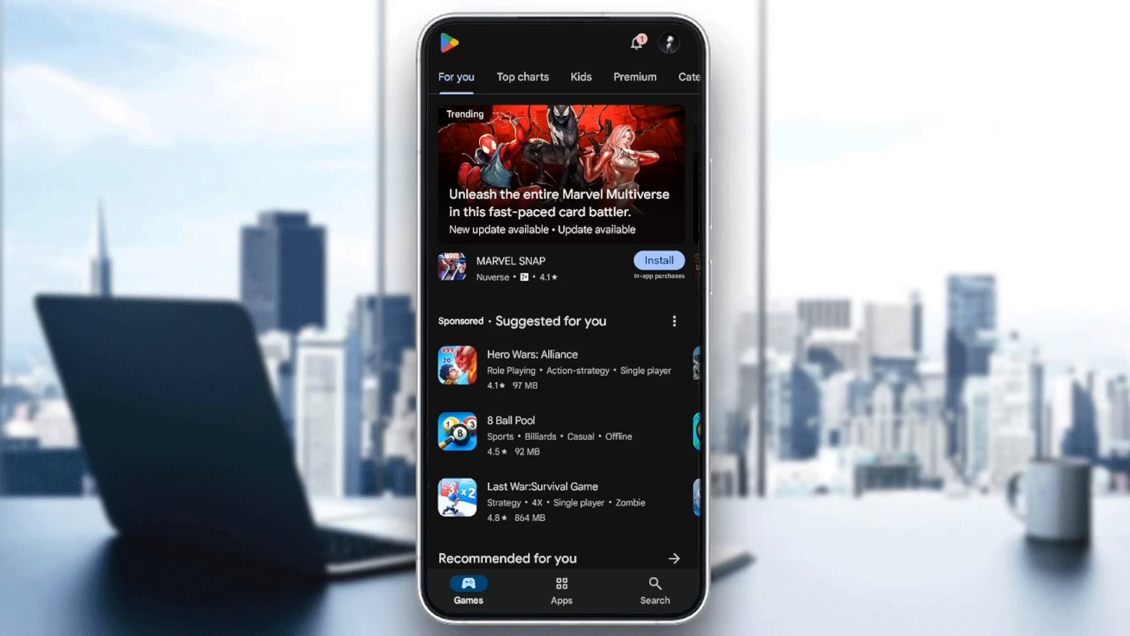
Start a Play Store search for the Instagram app.
click(654, 588)
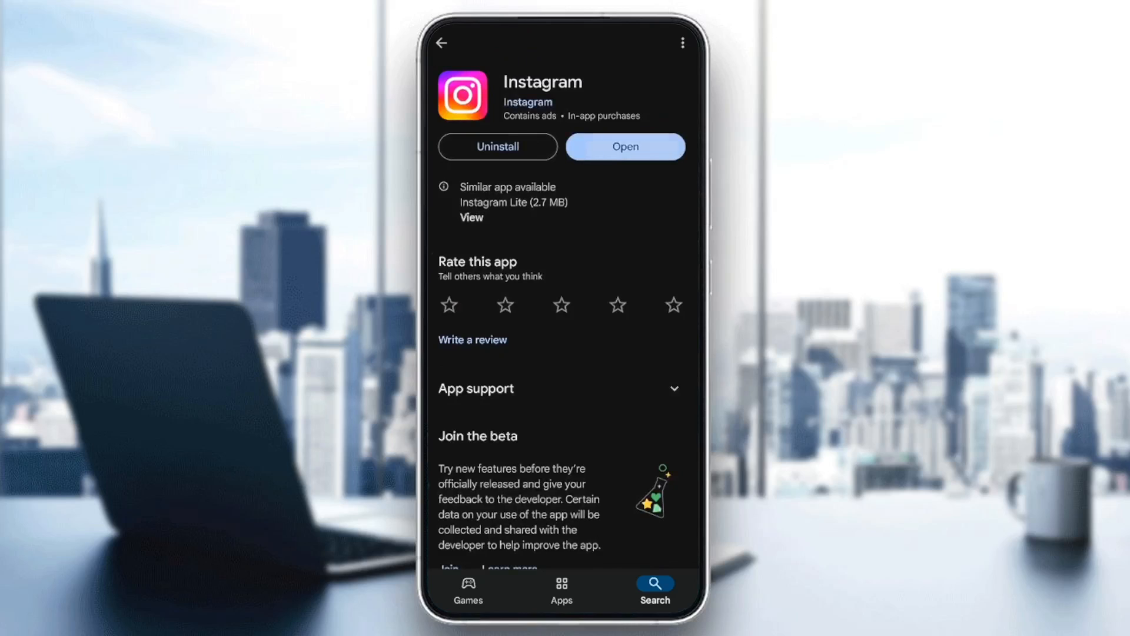
Launch the freshly updated Instagram from its Play Store listing.
click(624, 146)
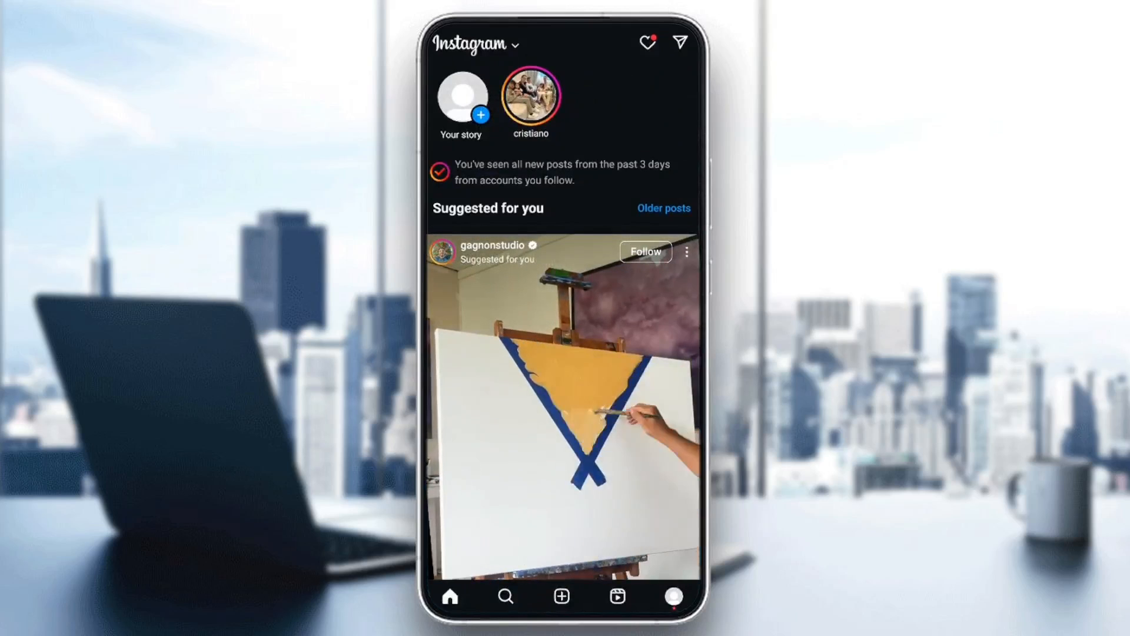